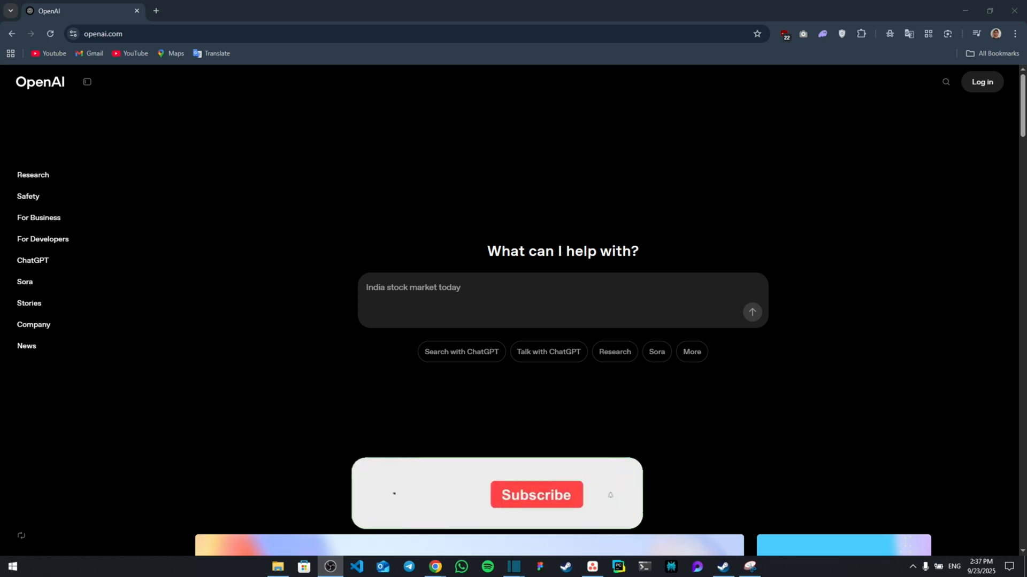
Go from the OpenAI homepage to the developer platform docs via For Developers.
left_click(536, 494)
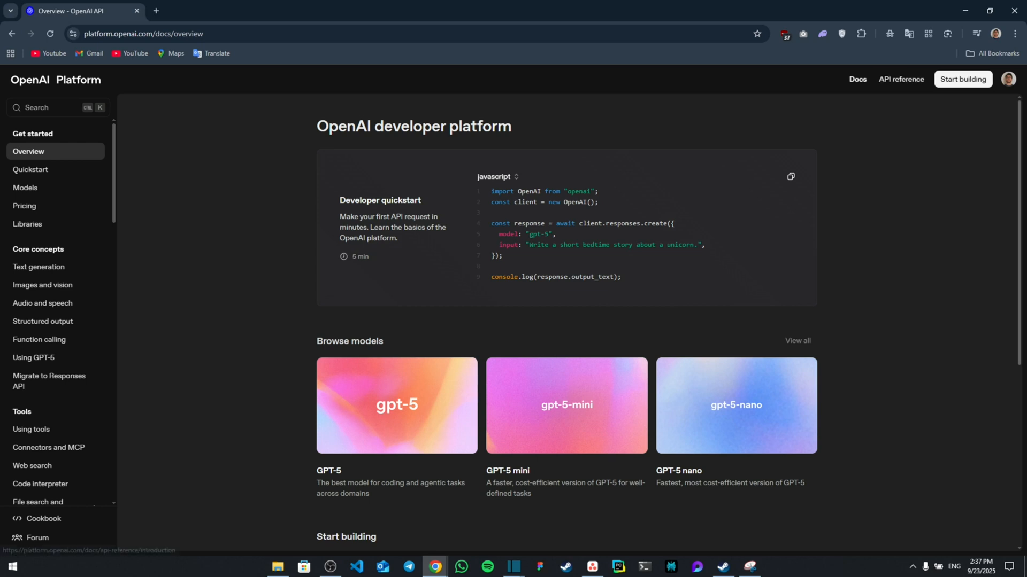
Search the docs for 'api keys' to find the API keys settings page.
left_click(1008, 79)
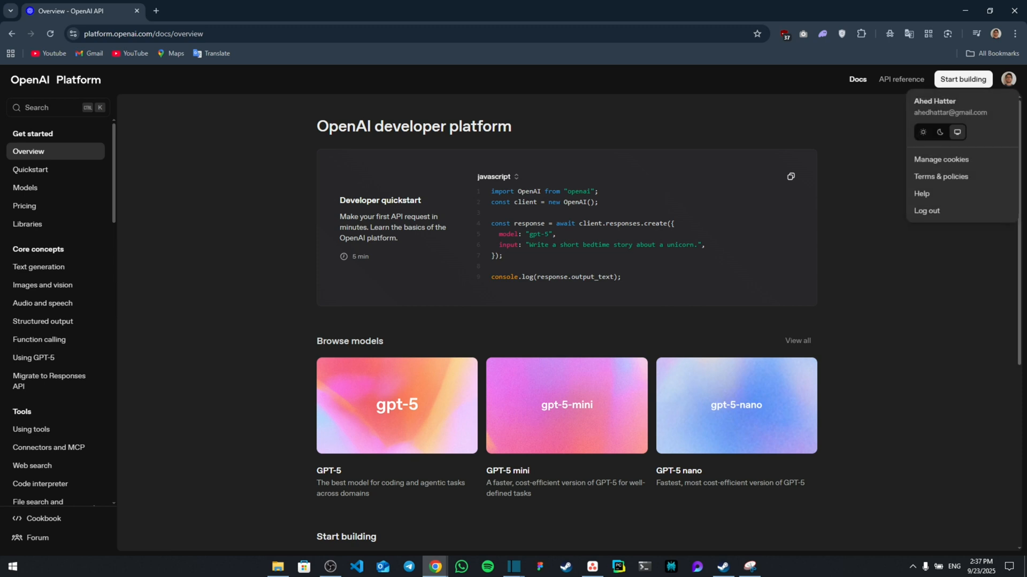
left_click(1007, 79)
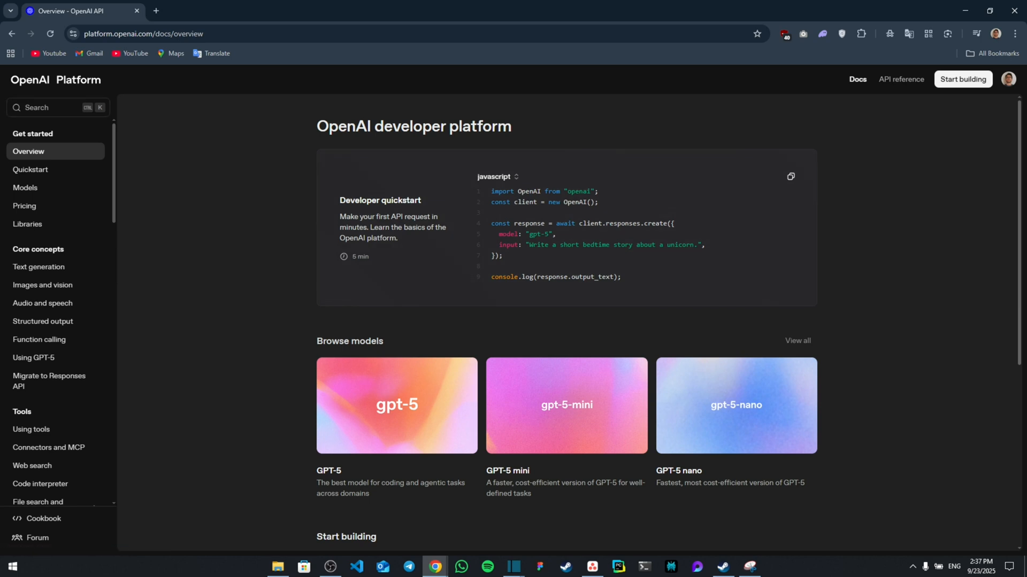
type("api ke")
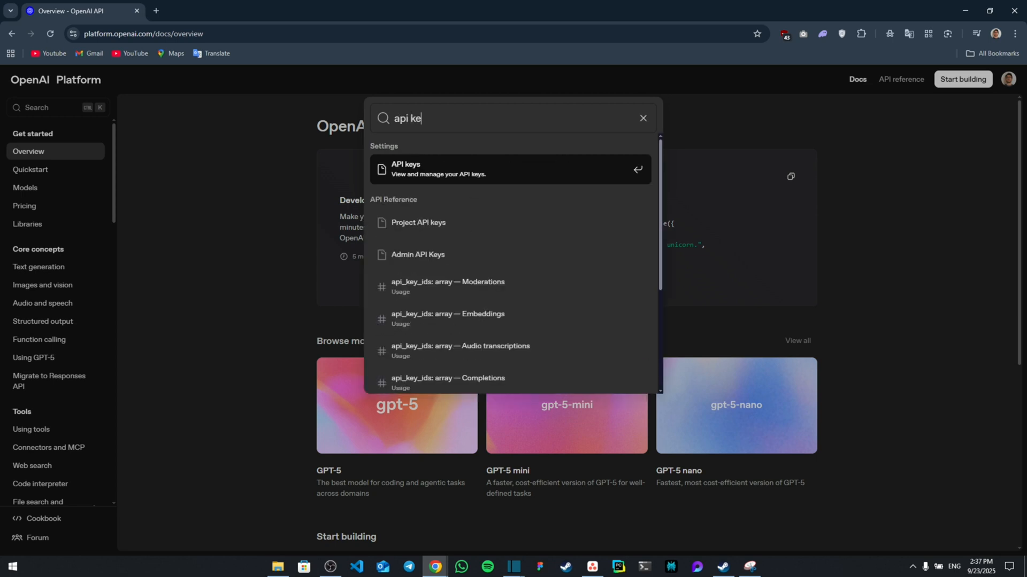
mouse_move(459, 169)
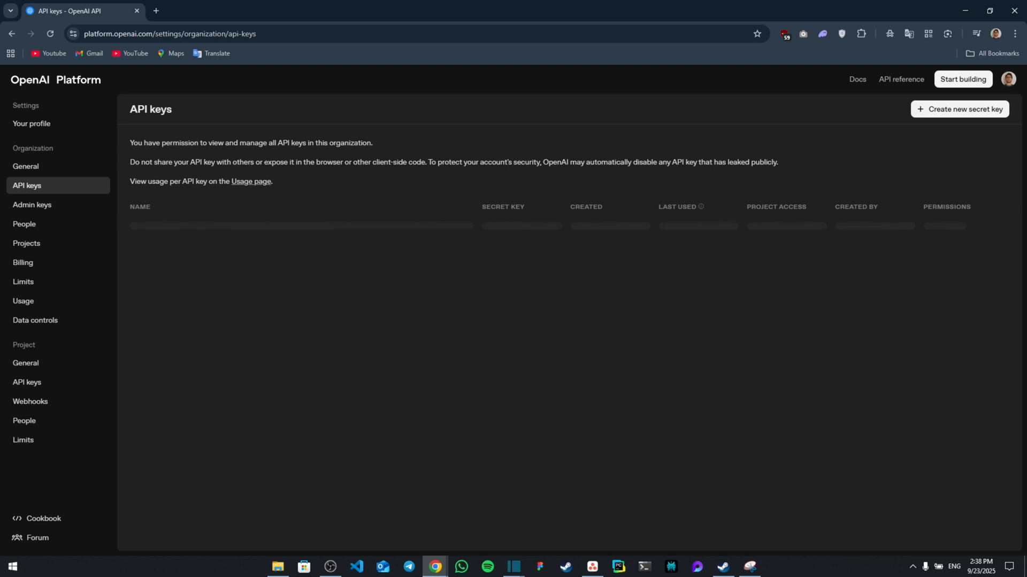
Create a secret key named 'Test key' for the Default project with full permissions.
left_click(964, 110)
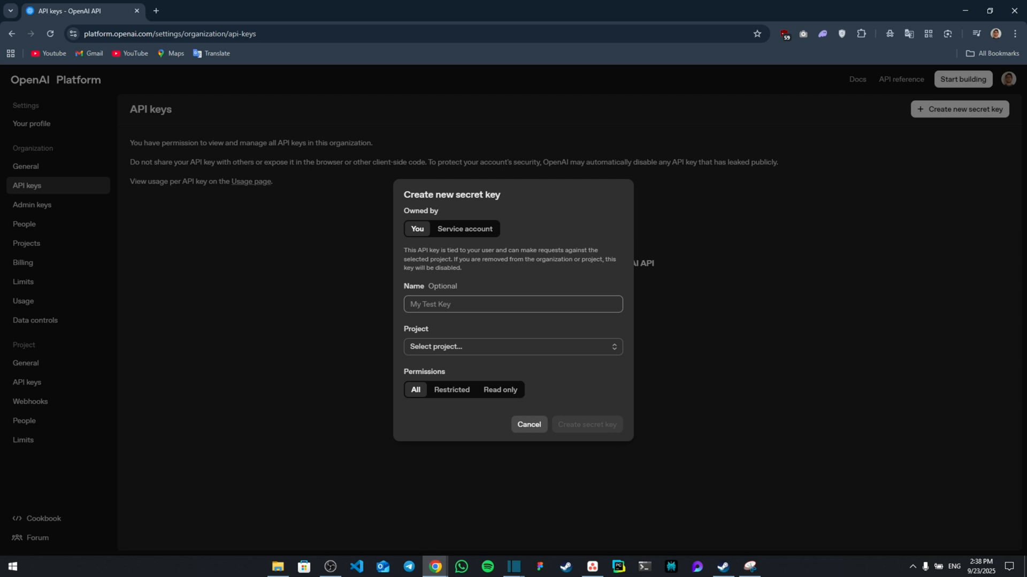
type("Test")
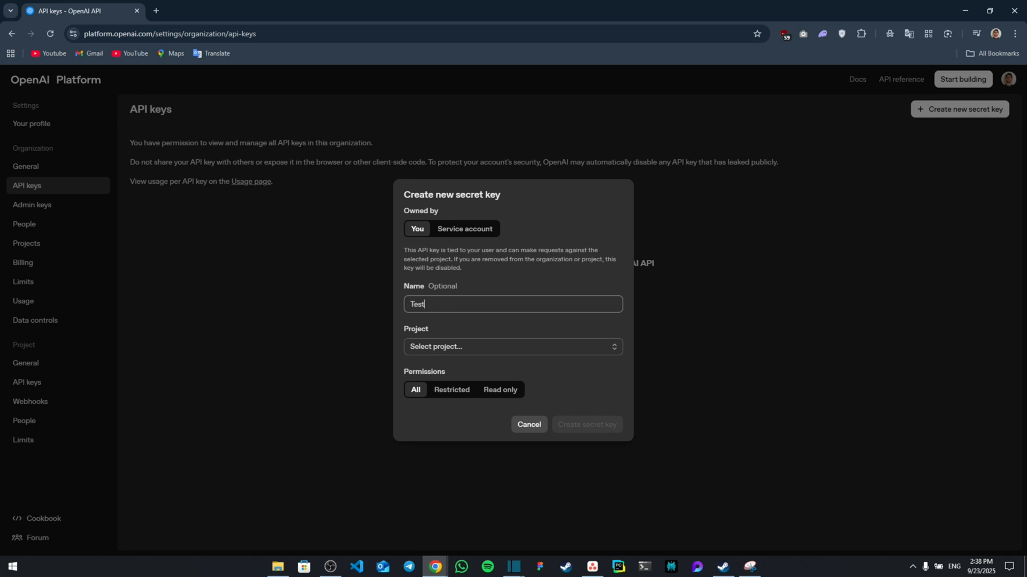
type("key")
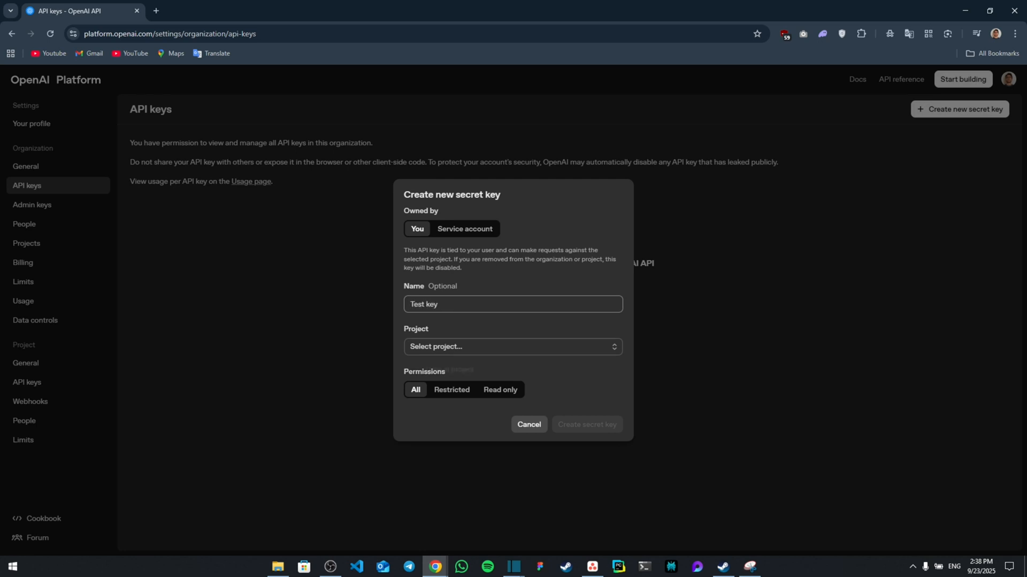
left_click(513, 347)
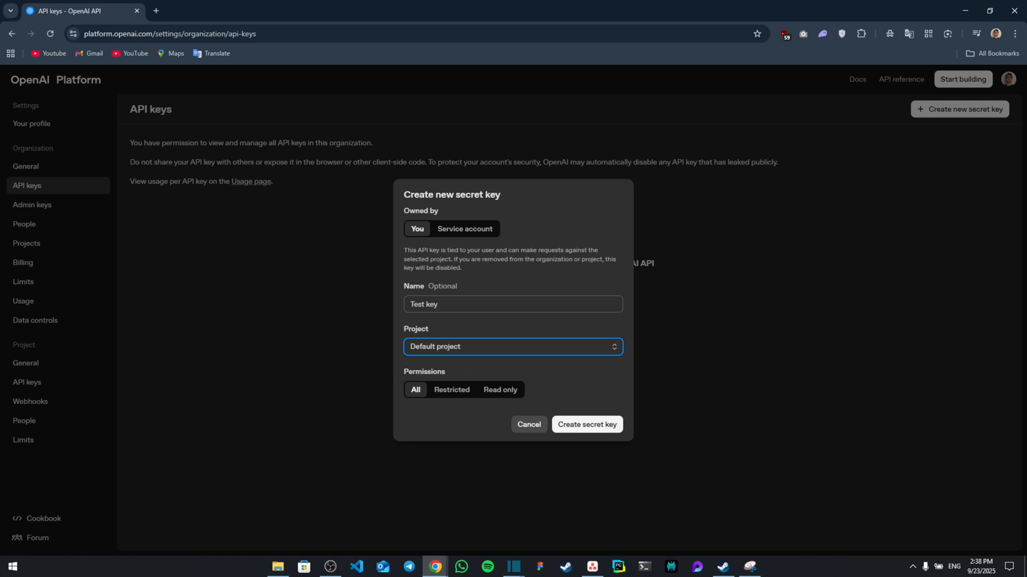
left_click(585, 424)
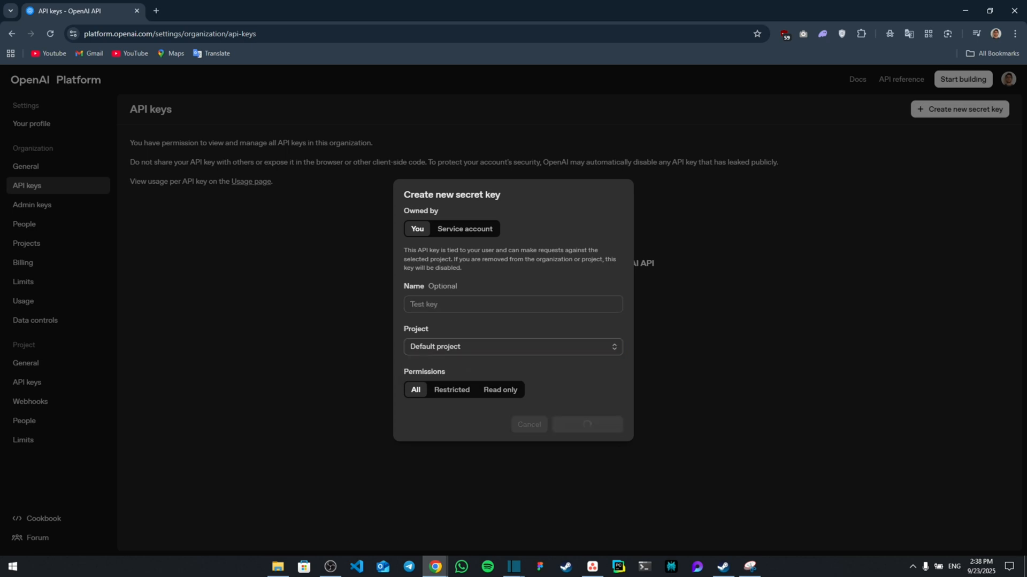
left_click(586, 424)
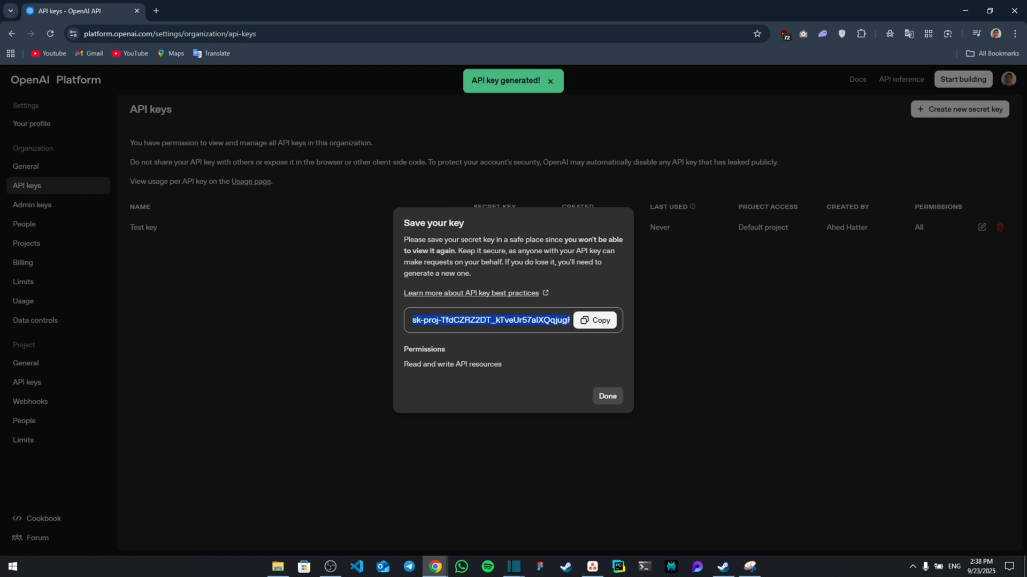
Copy the generated secret key and dismiss the save notice with Done.
left_click(593, 320)
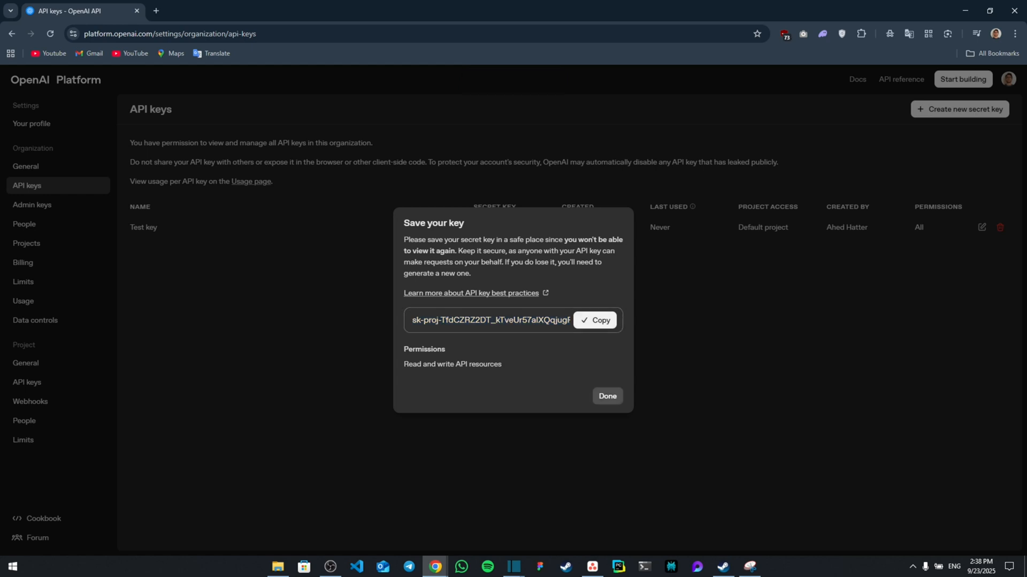
left_click(606, 396)
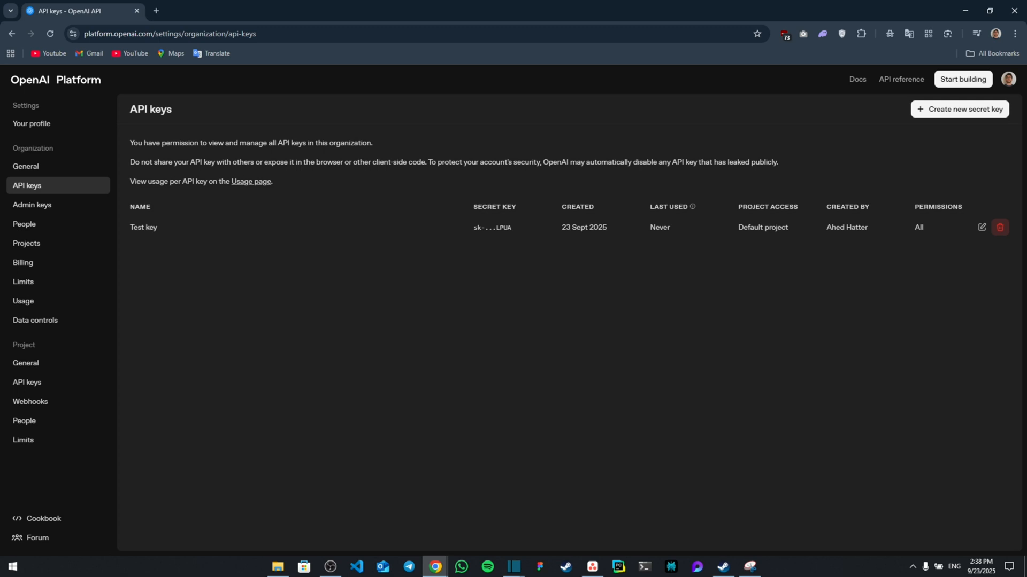
Review Restricted permissions for Test key, cancel the edit, then start revoking the key.
left_click(980, 227)
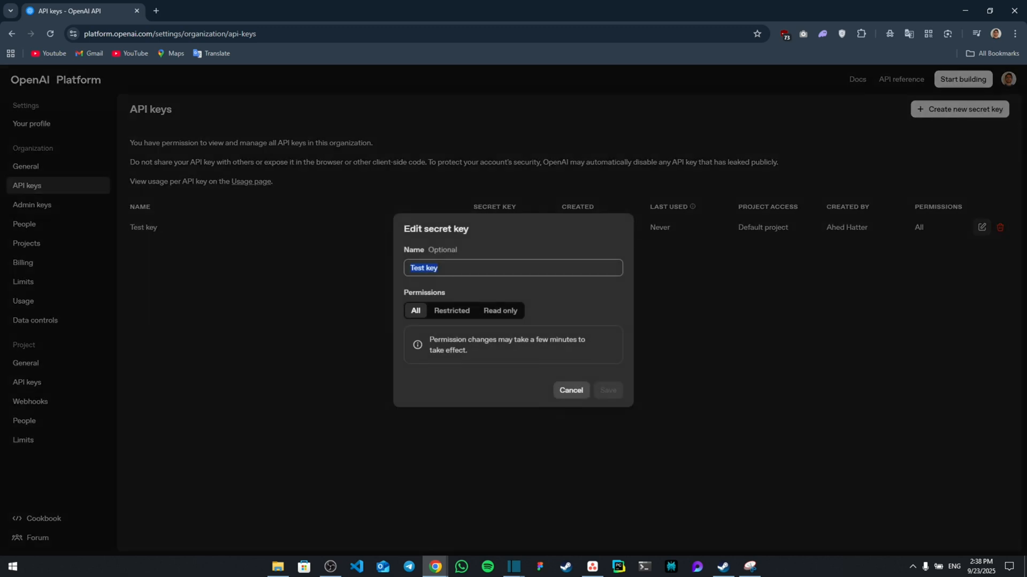
left_click(451, 310)
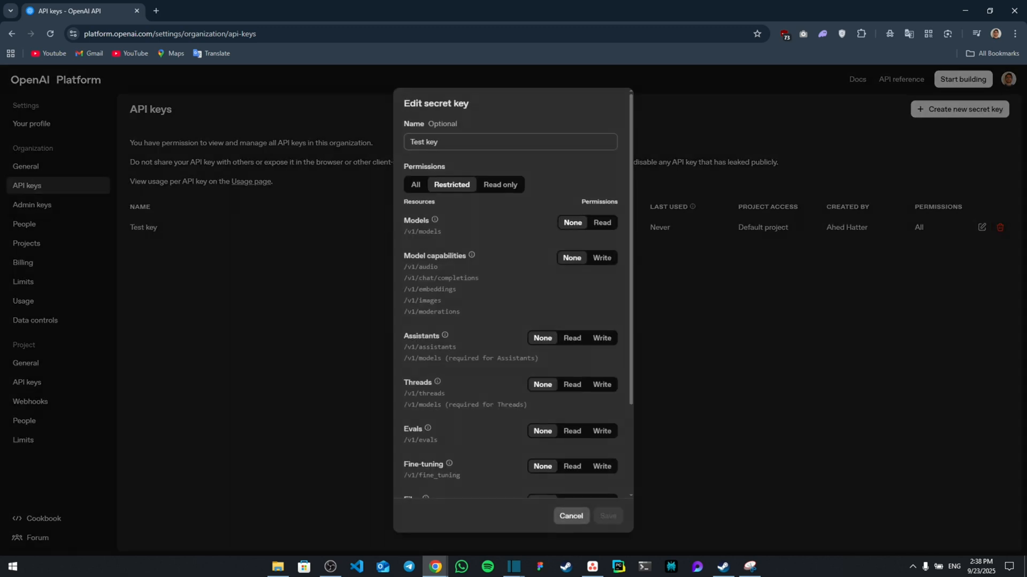
left_click(571, 518)
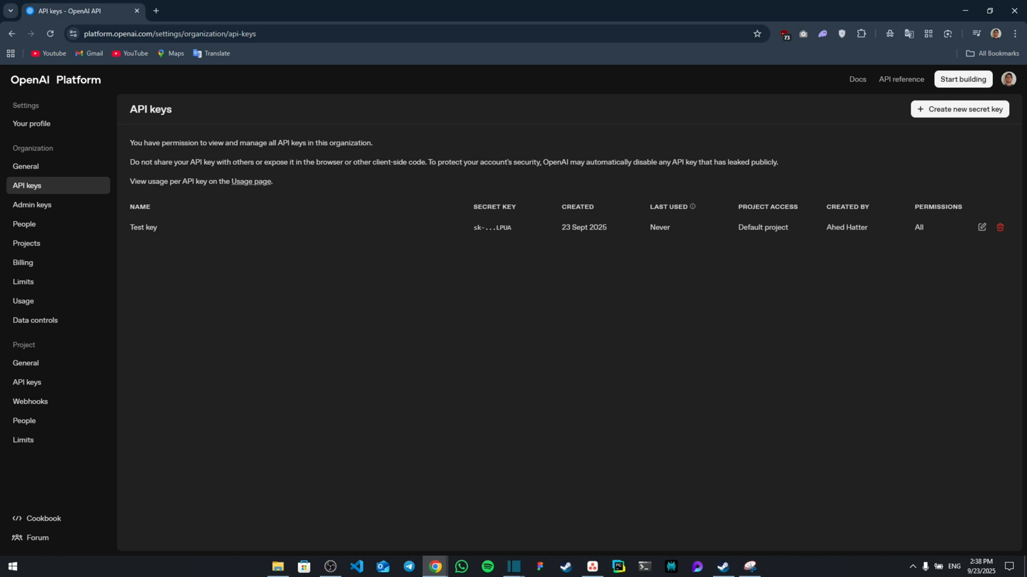
left_click(1000, 227)
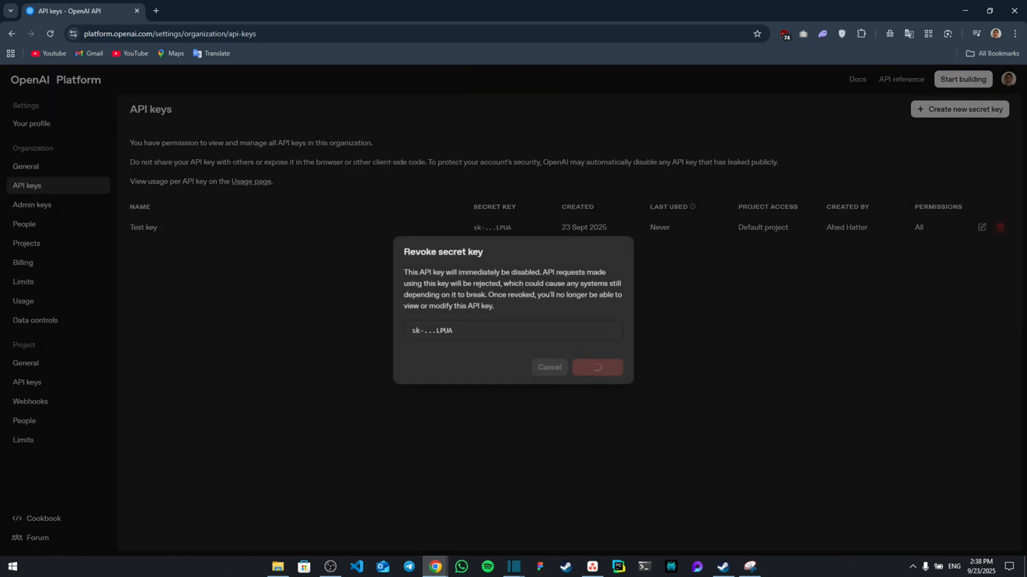